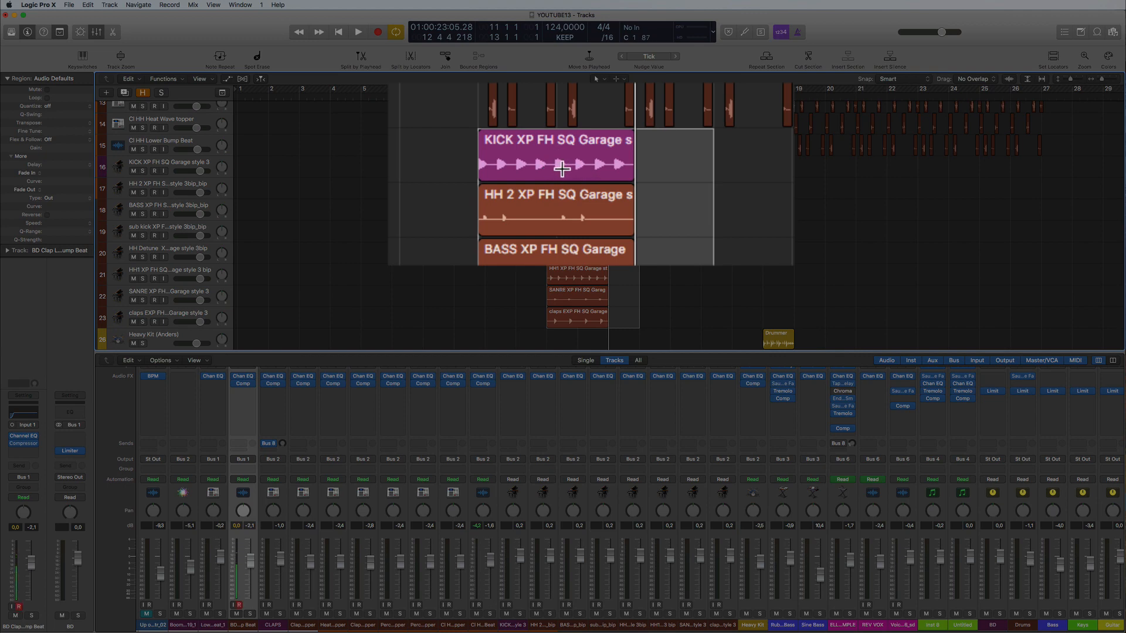
mouse_move(476, 136)
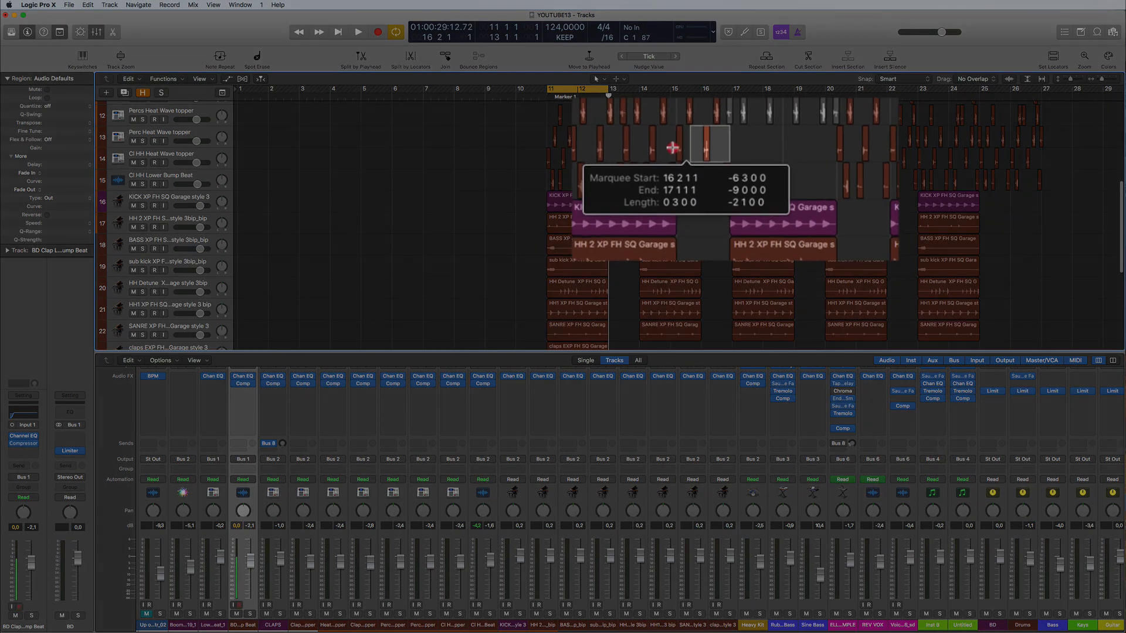
Repeat the selected drum regions and empty bars with Cmd+R to extend the pattern
key(cmd+r)
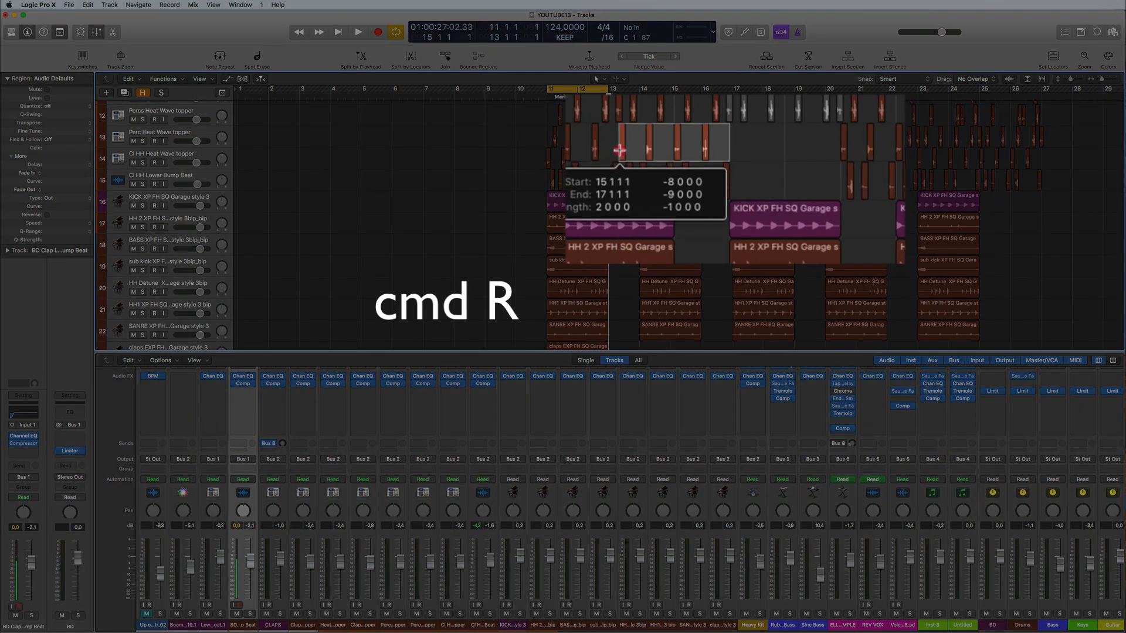